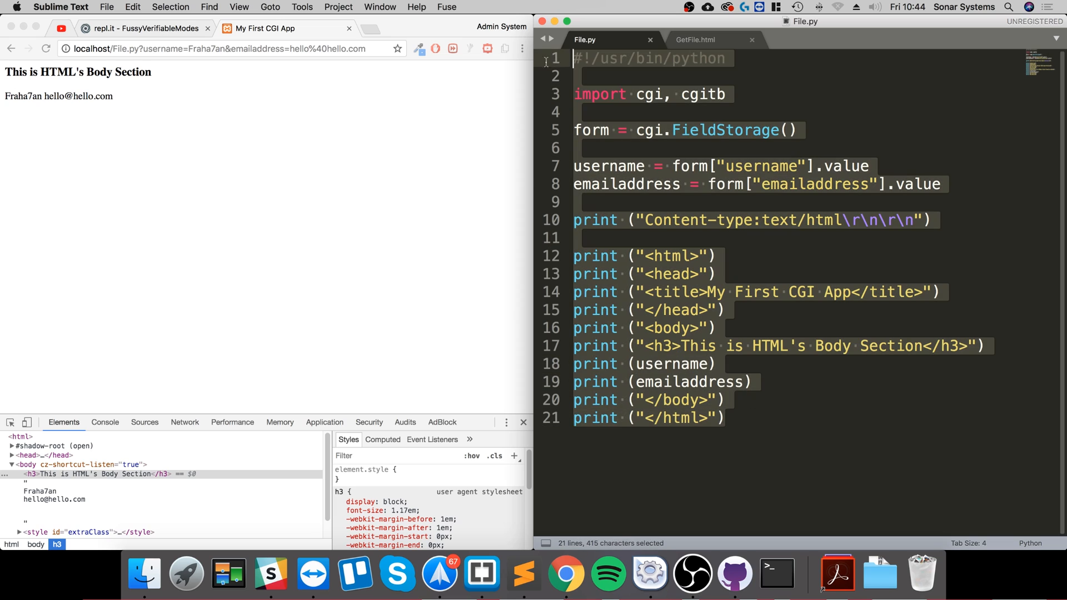
Review File.py against GetFile.html, then return to GetFile.html to edit the form's method attribute
click(695, 40)
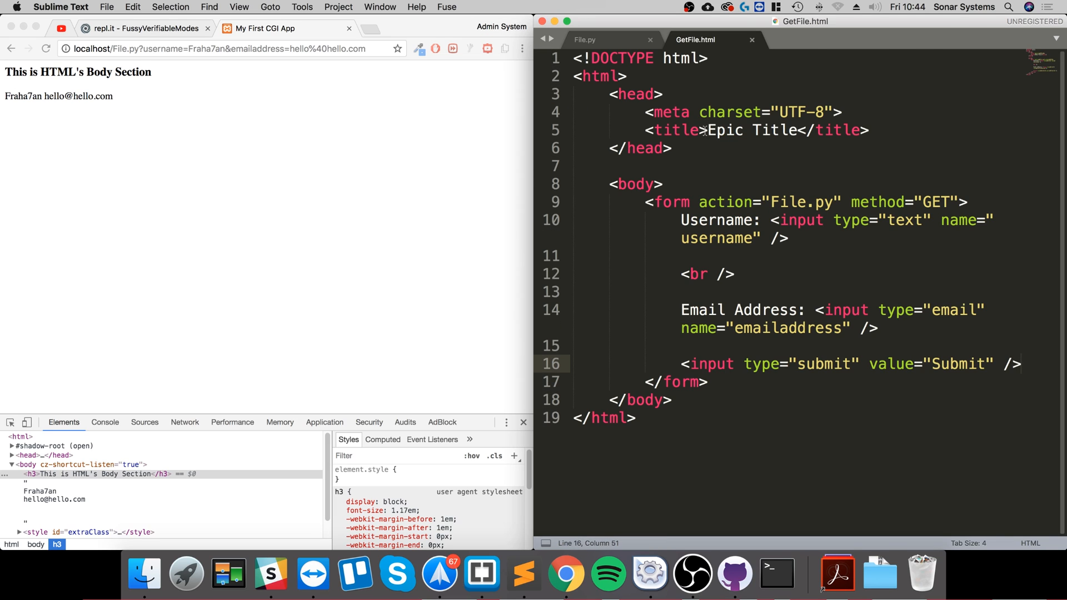
click(585, 40)
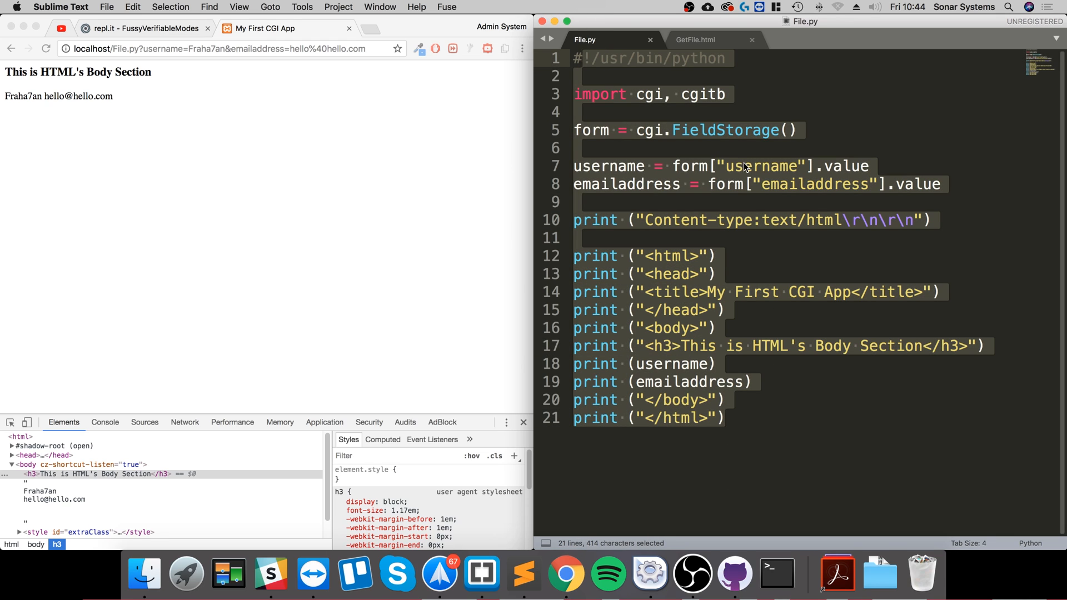
click(752, 381)
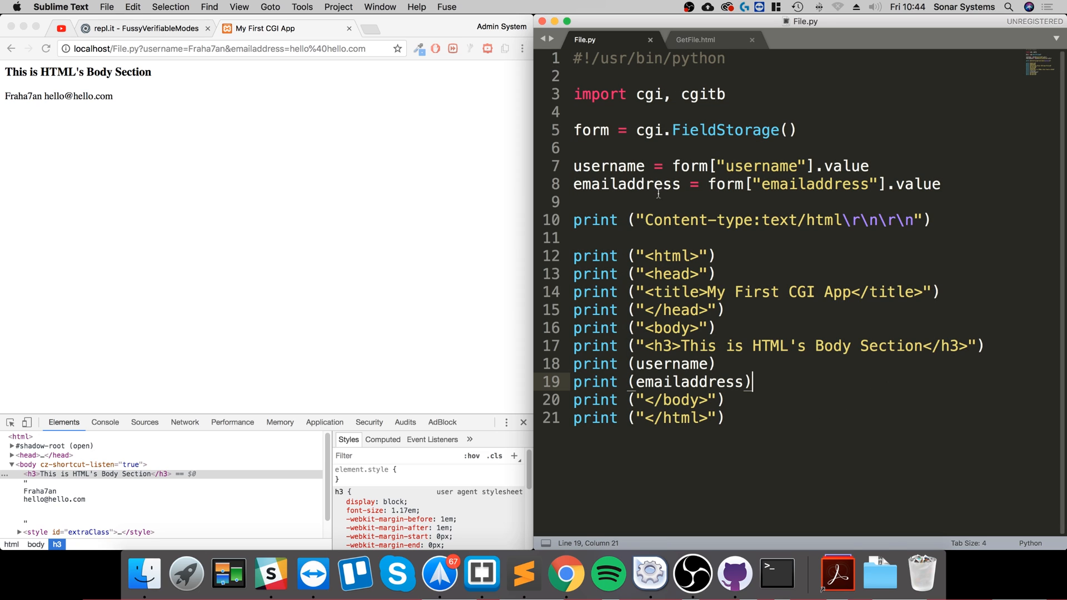
click(696, 40)
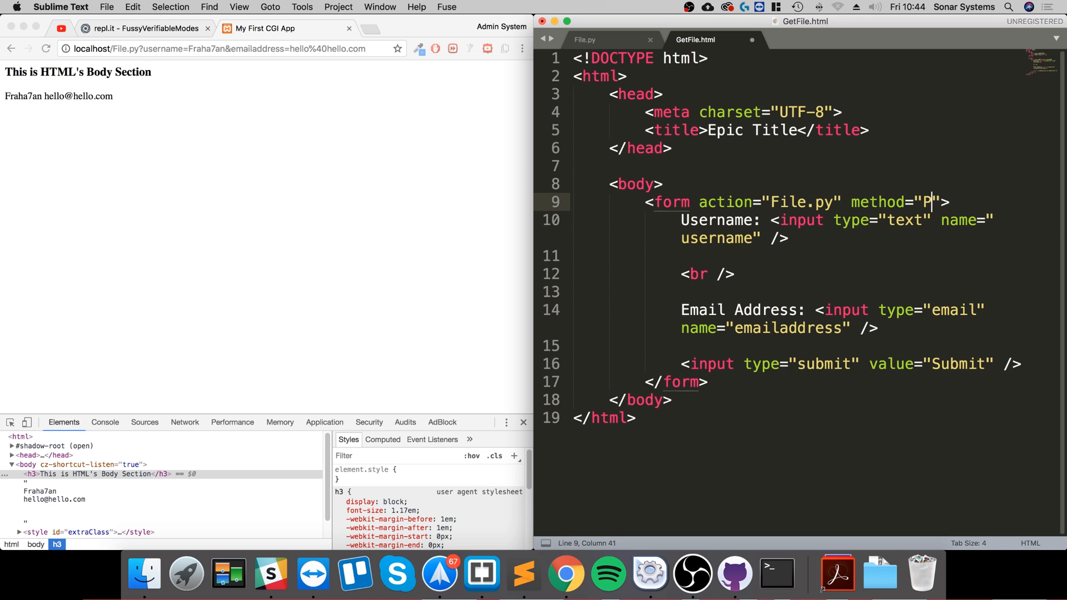
Complete the method attribute as POST and save GetFile.html
text(OST)
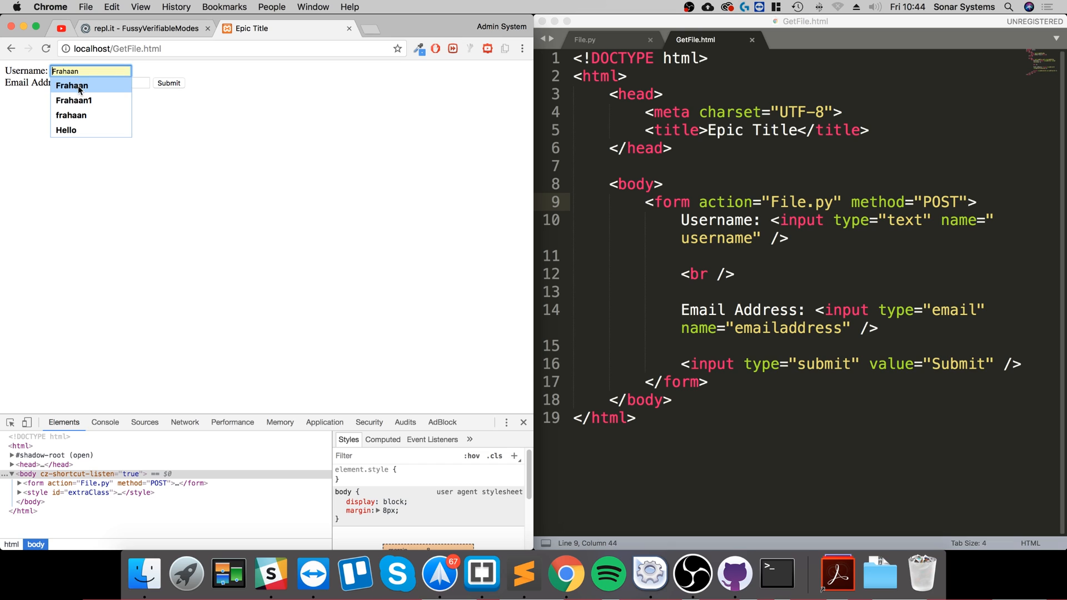
Fill the form with autofilled username Frahaan1 and email, then submit it to File.py via POST
click(73, 100)
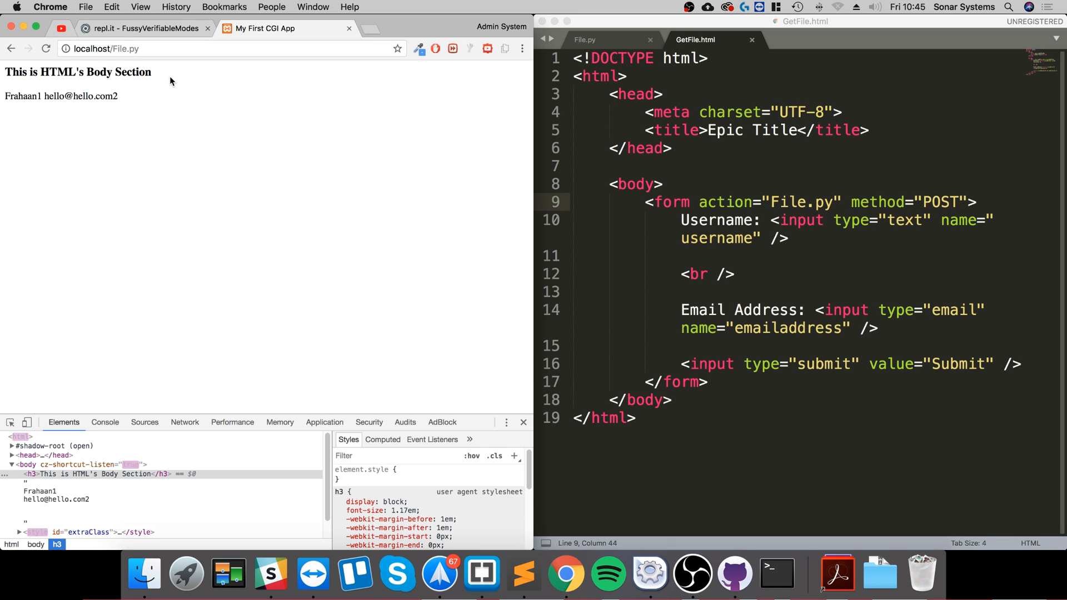
click(105, 48)
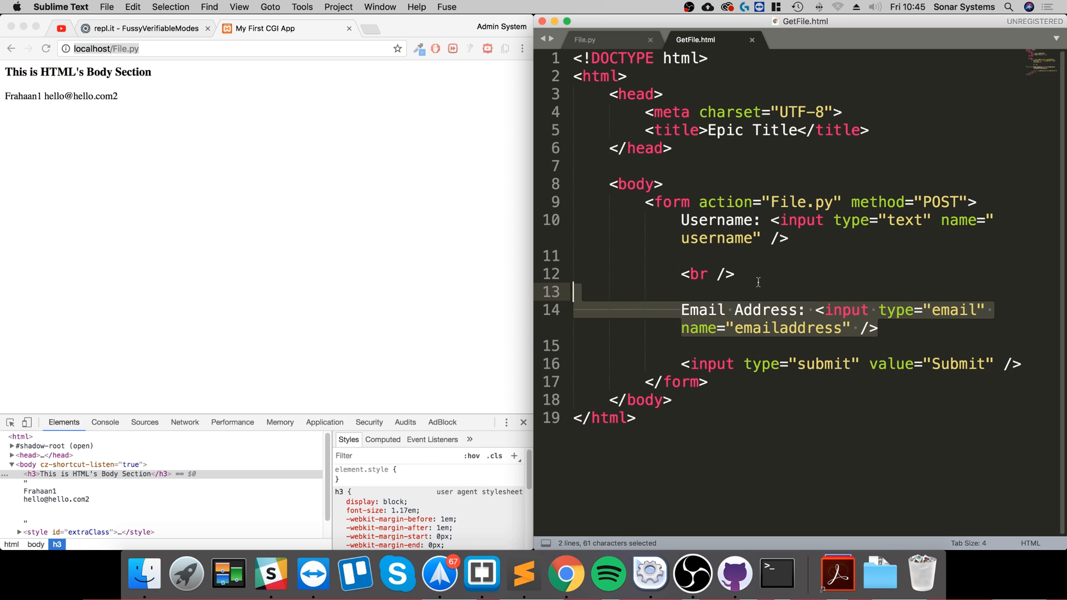
click(727, 220)
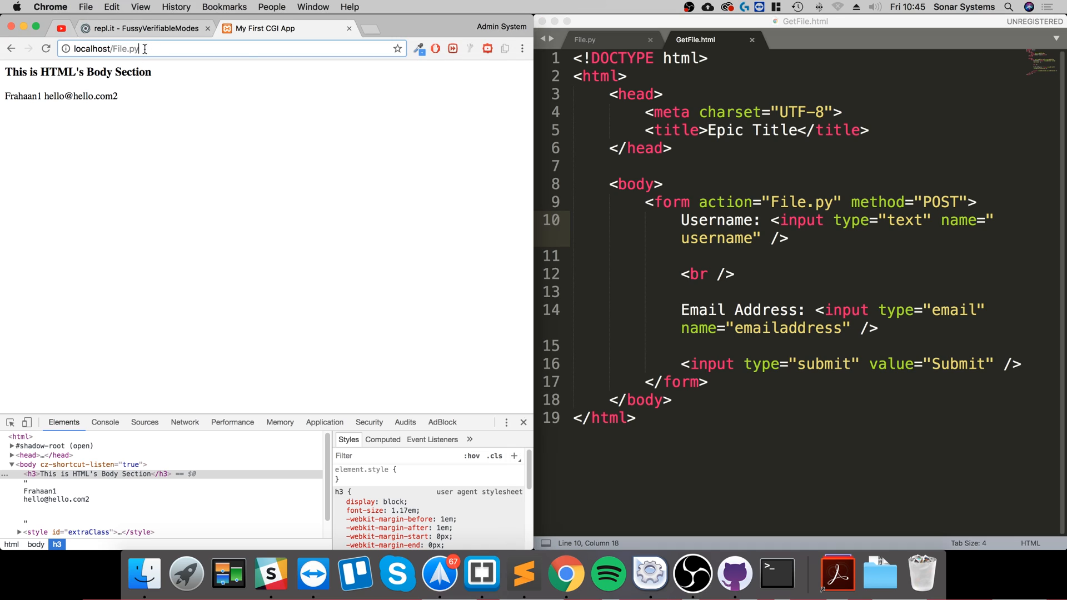
mouse_move(333, 123)
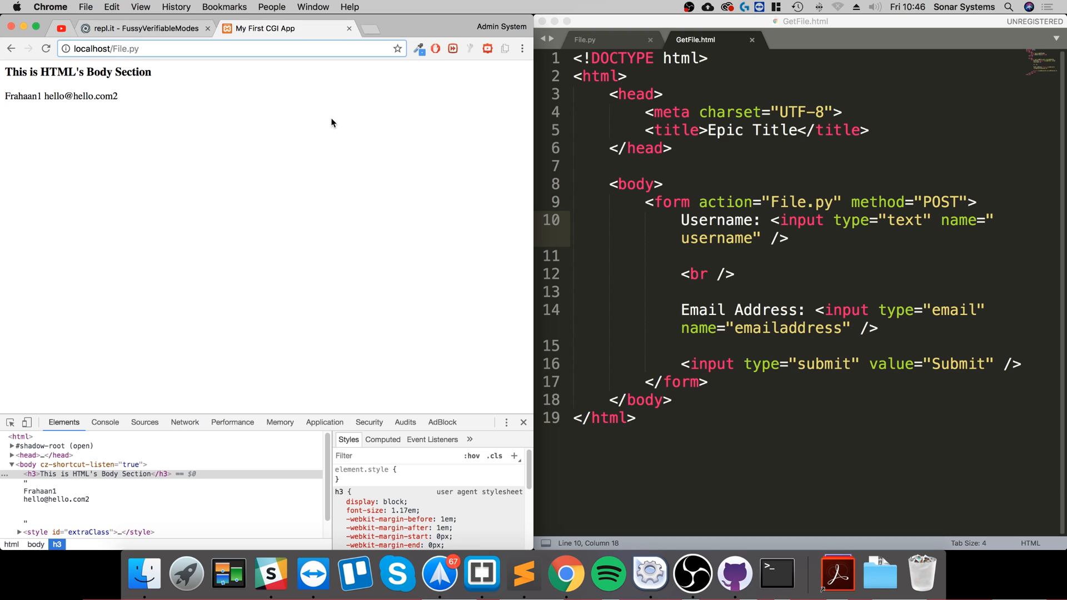
click(133, 47)
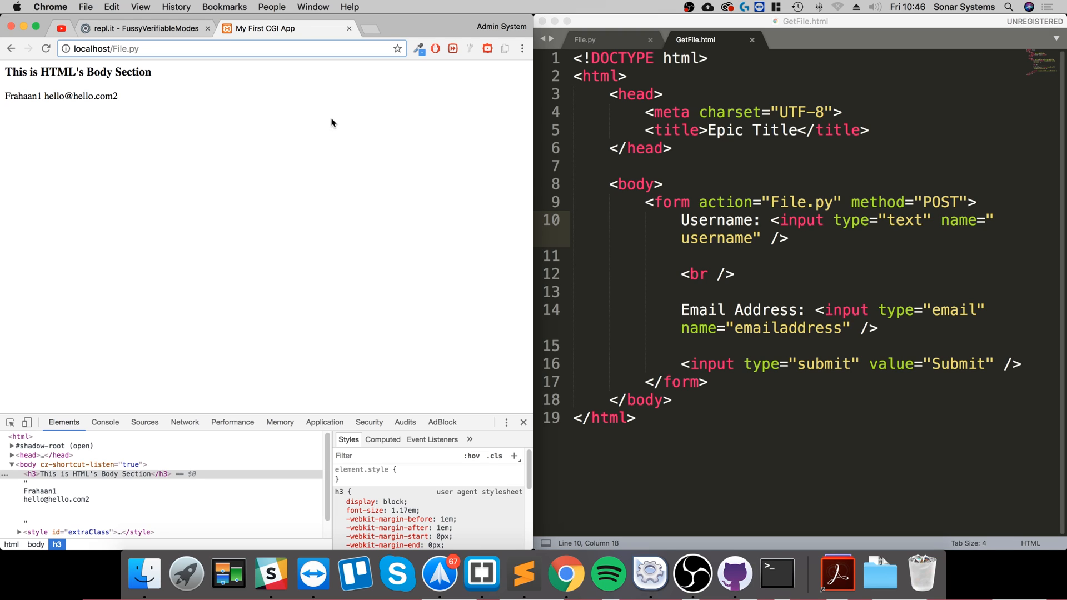
click(136, 48)
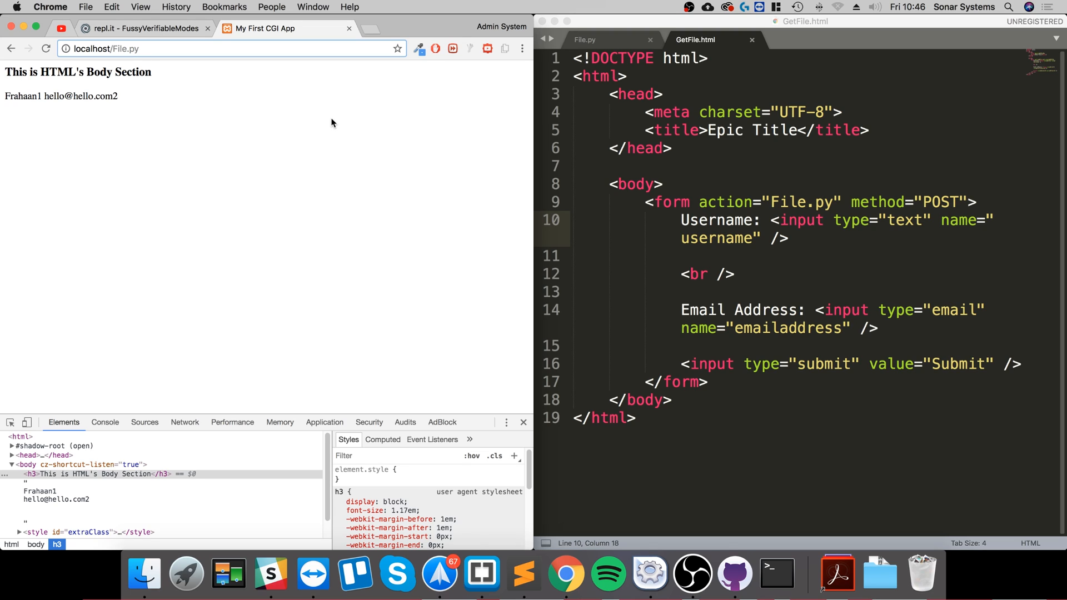
click(136, 47)
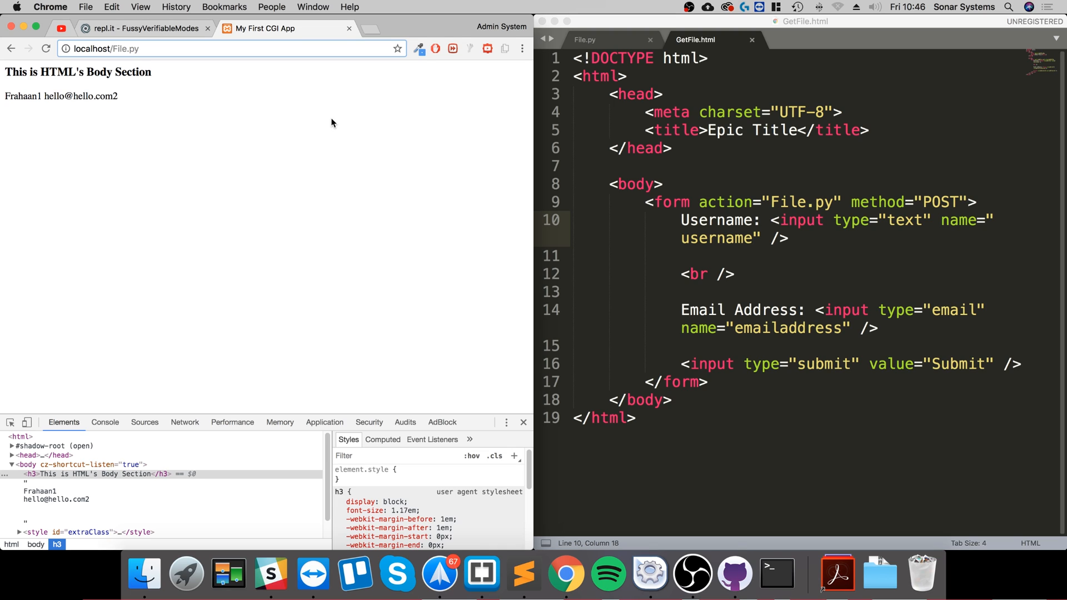
click(135, 48)
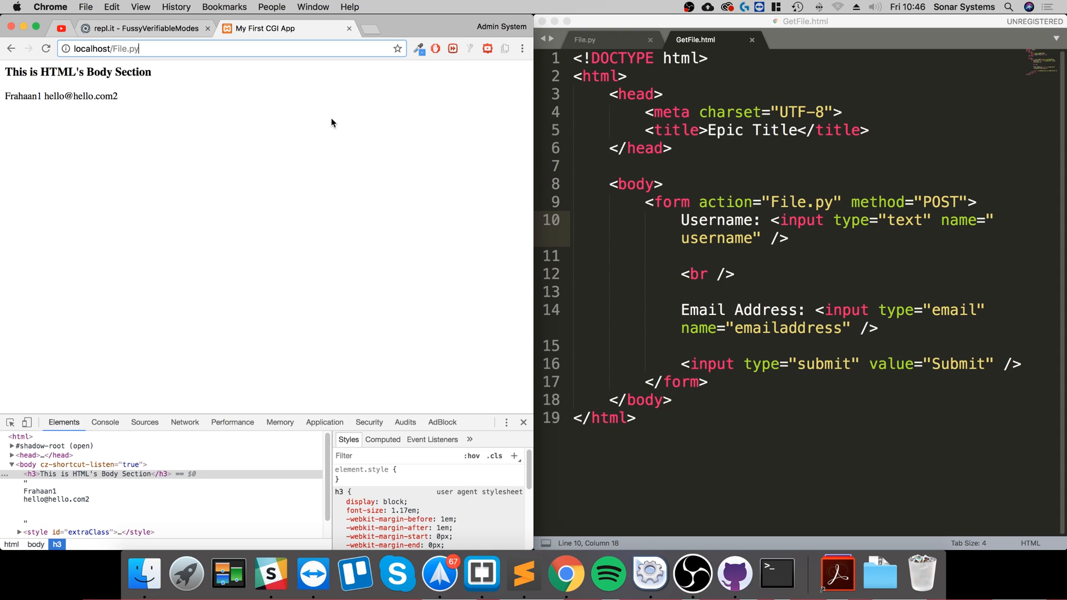
mouse_move(163, 67)
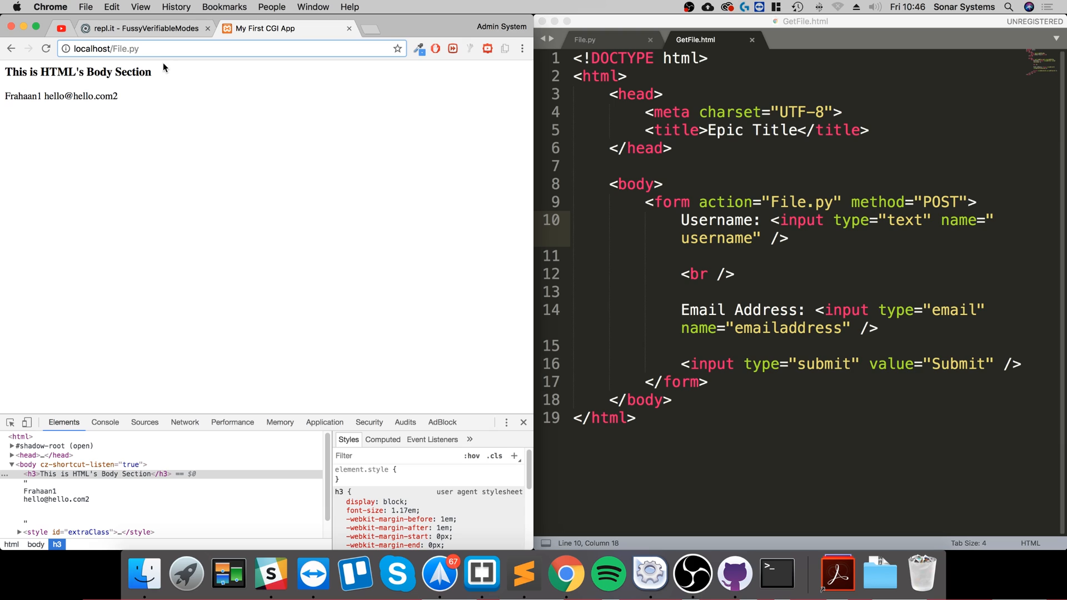
click(105, 48)
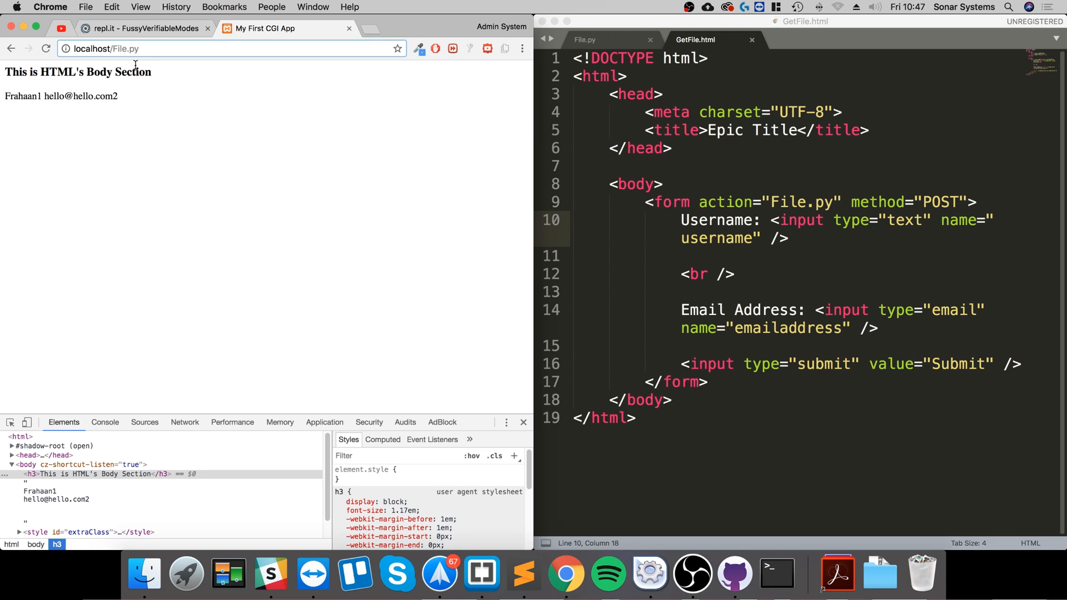
click(106, 48)
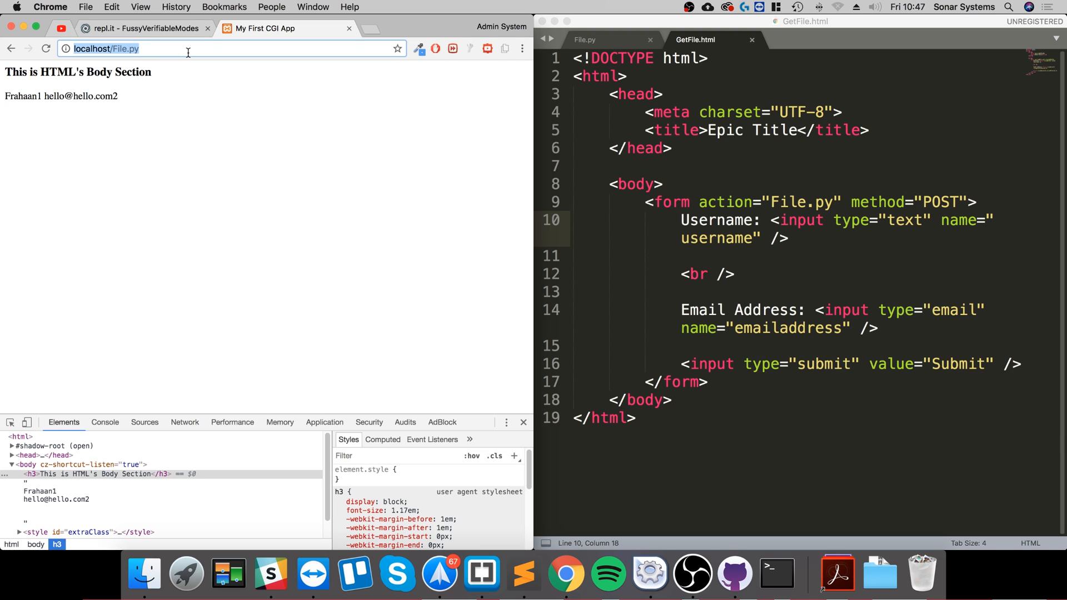
mouse_move(190, 88)
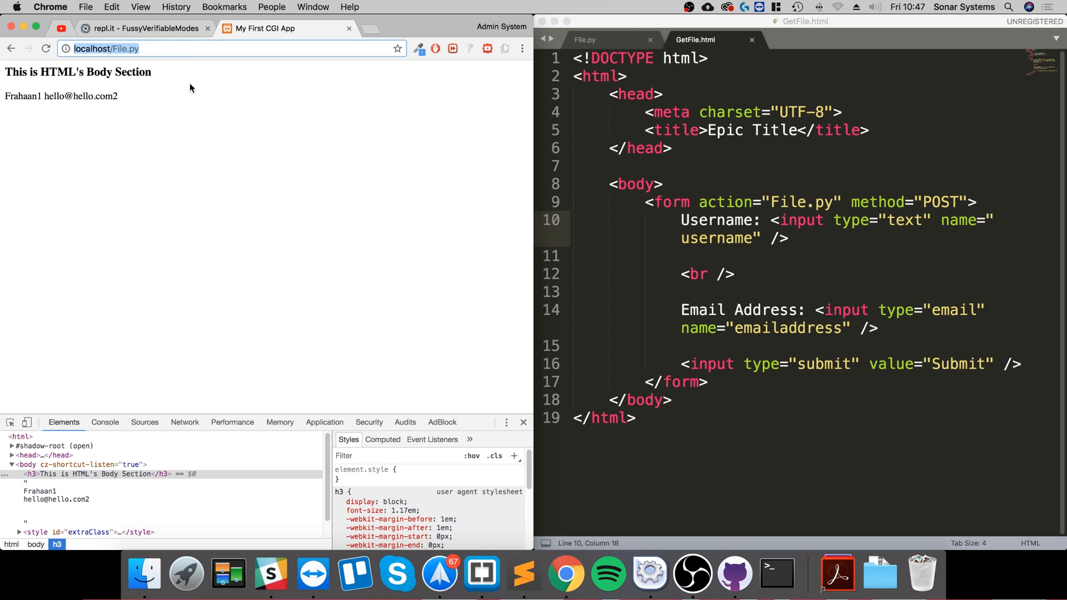